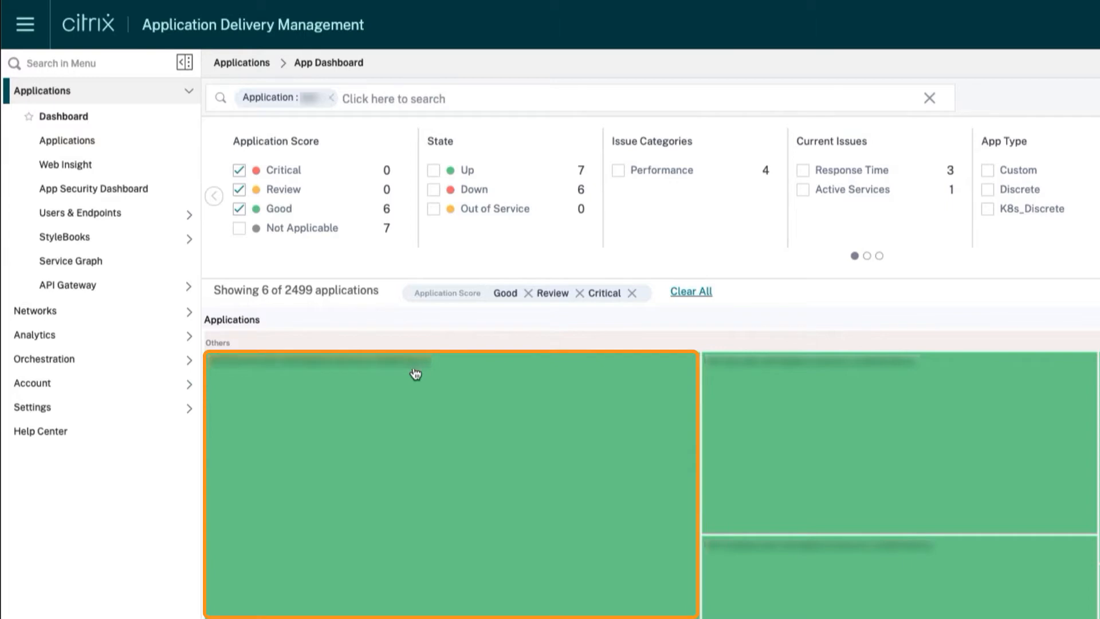
- Open the largest application's details and switch to its Web Insight view
click(416, 373)
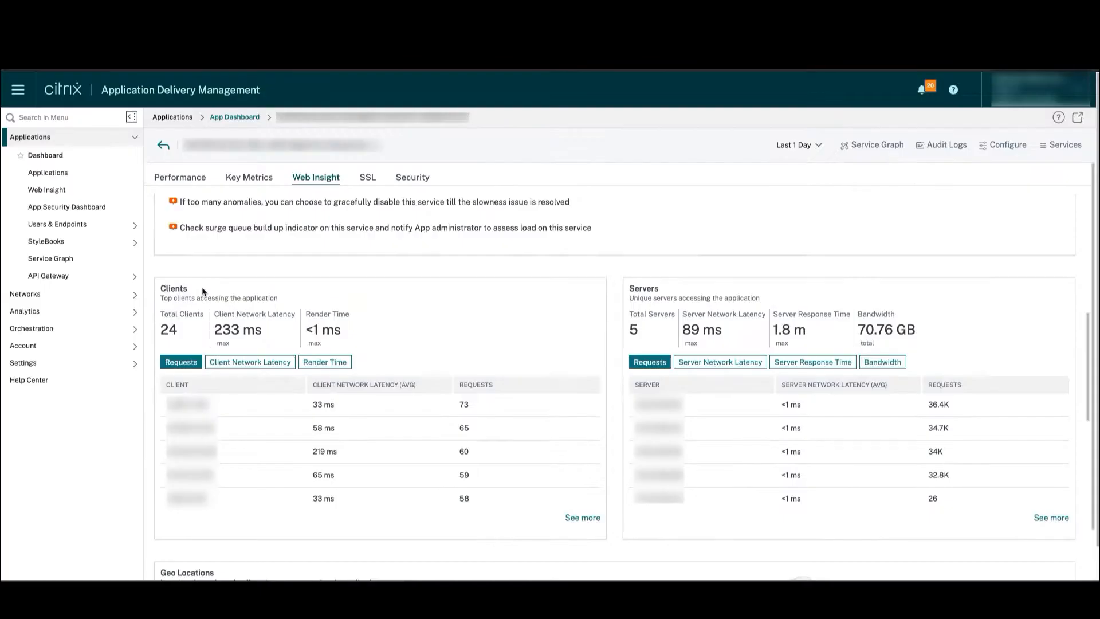
click(316, 177)
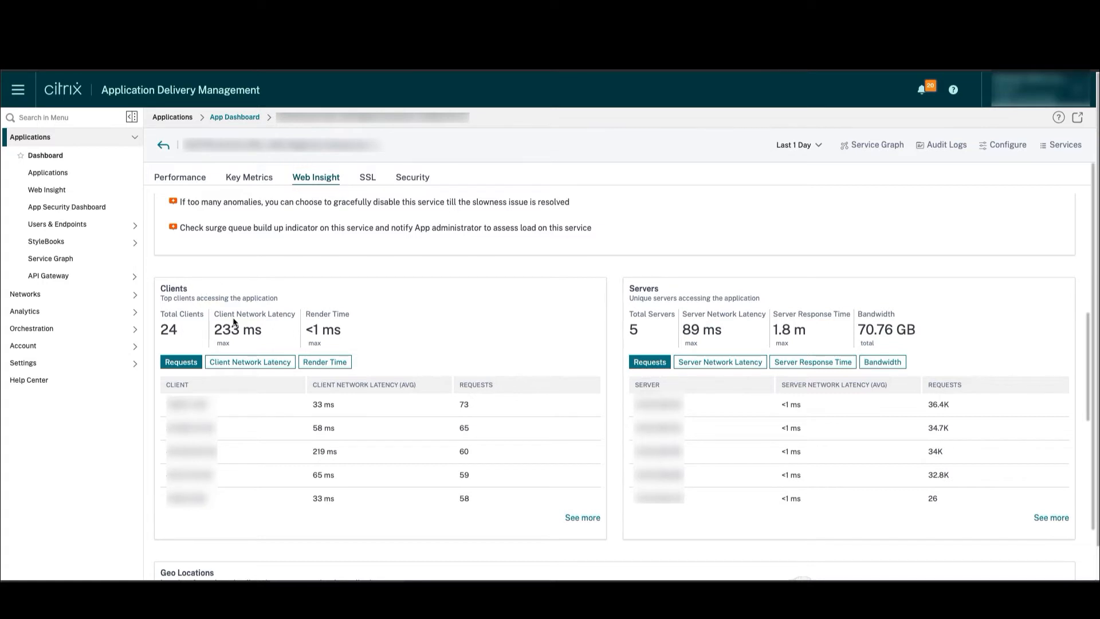
scroll(down, 3)
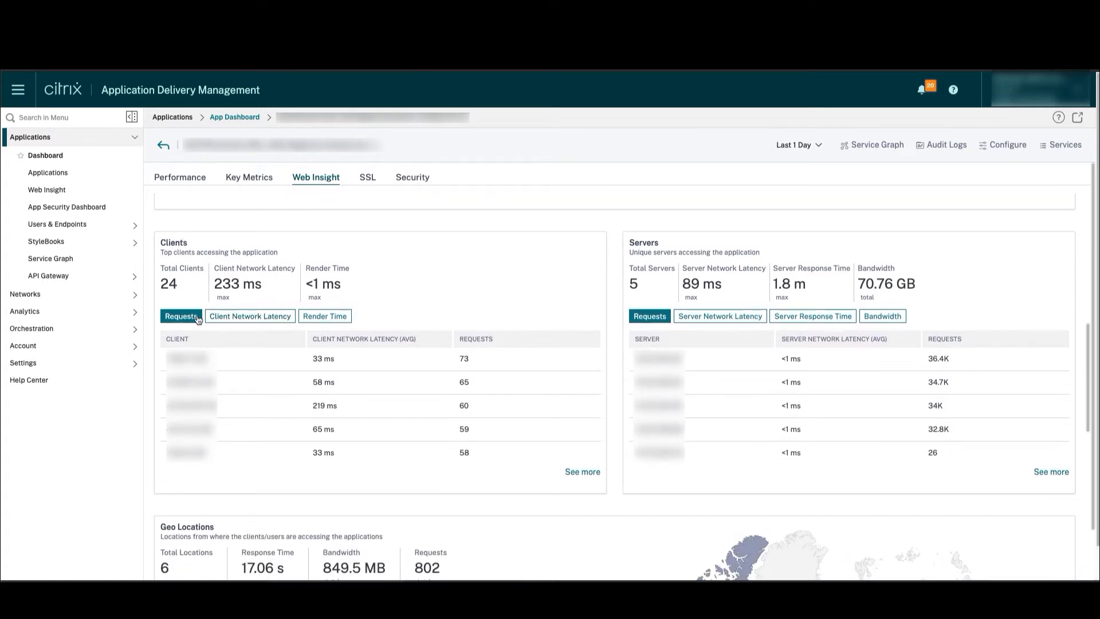
click(249, 316)
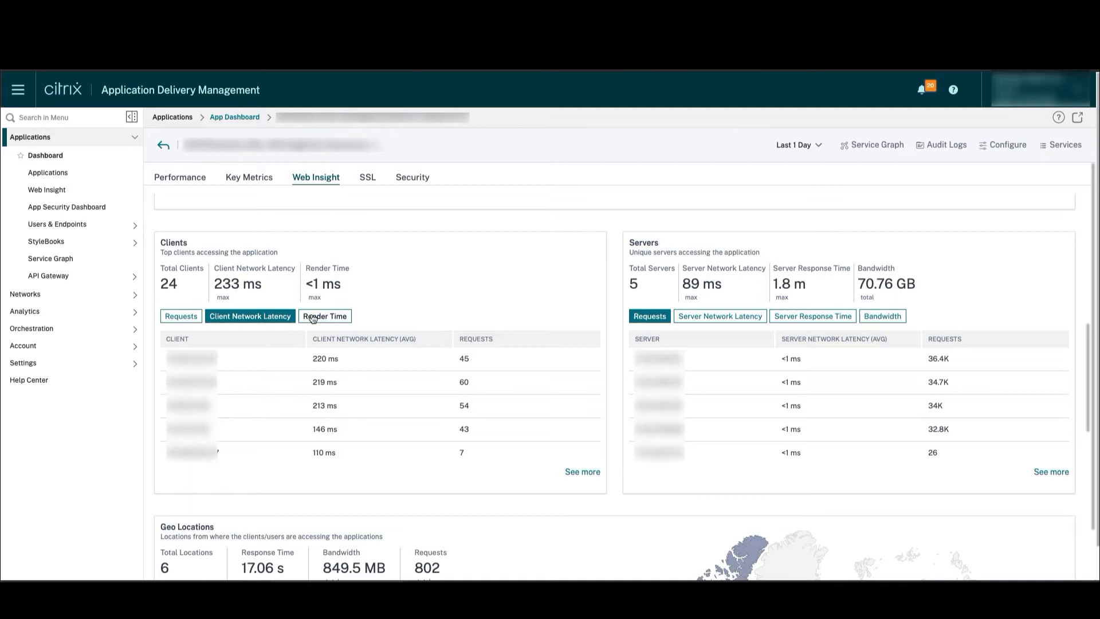
click(325, 316)
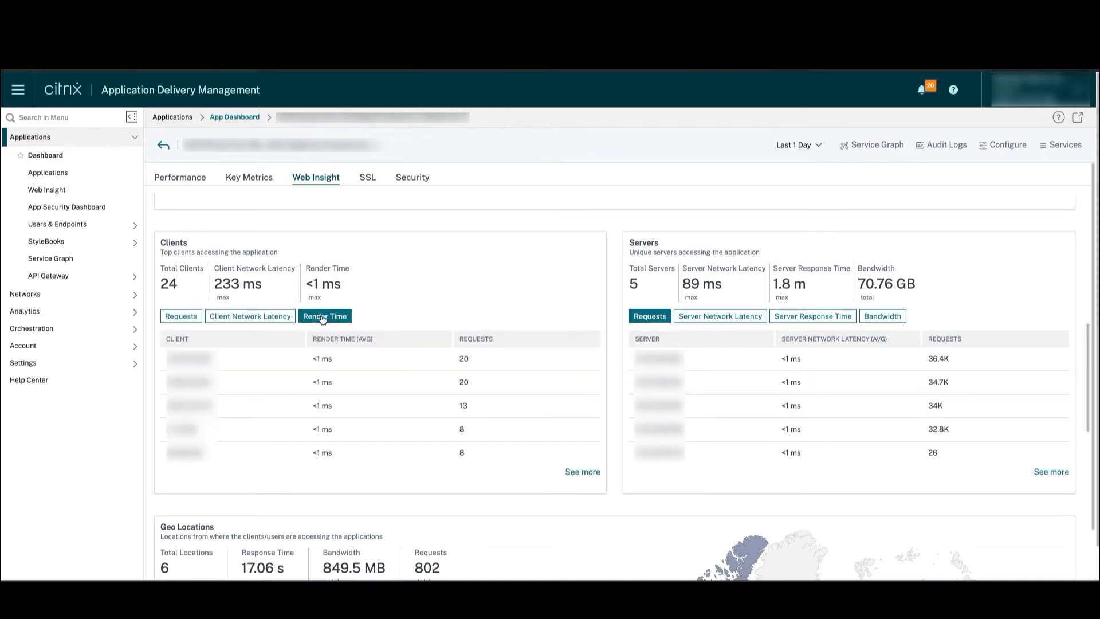
click(181, 316)
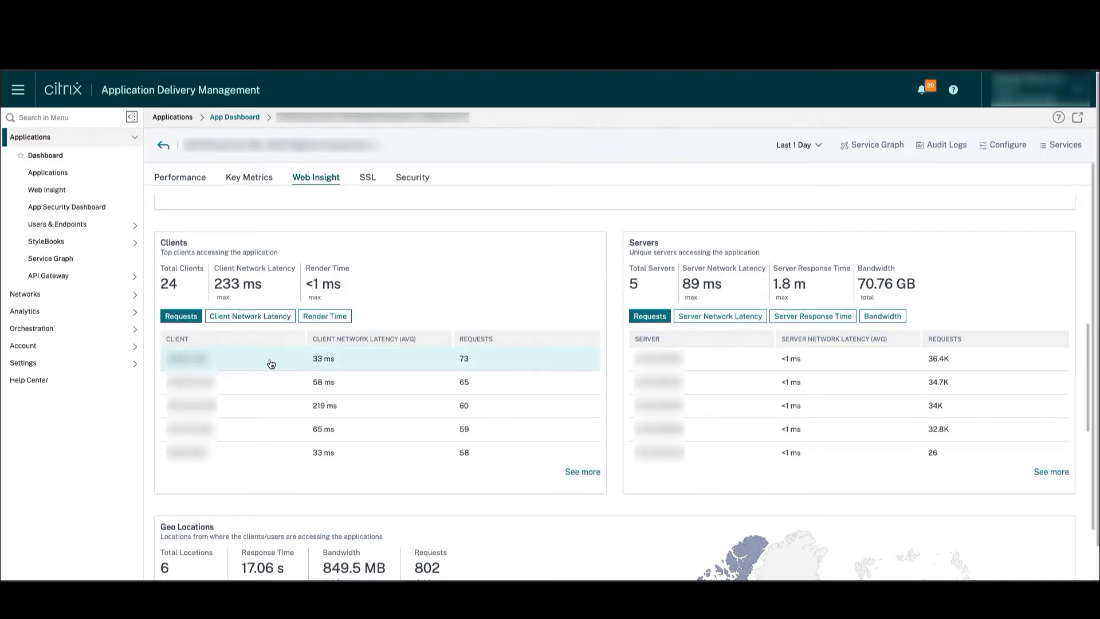
mouse_move(257, 252)
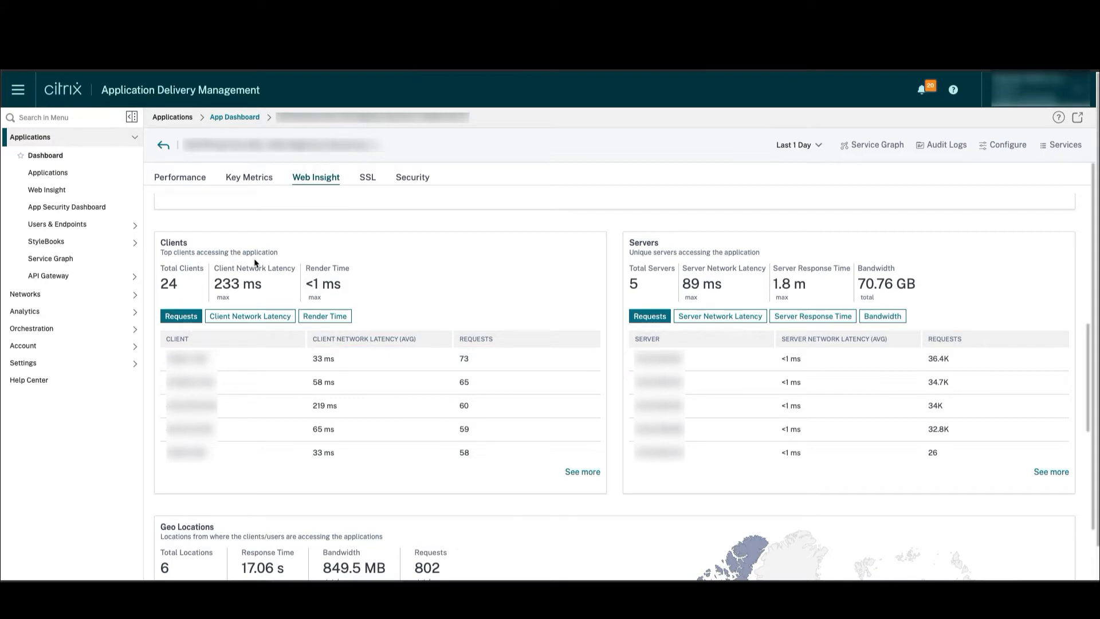
mouse_move(712, 244)
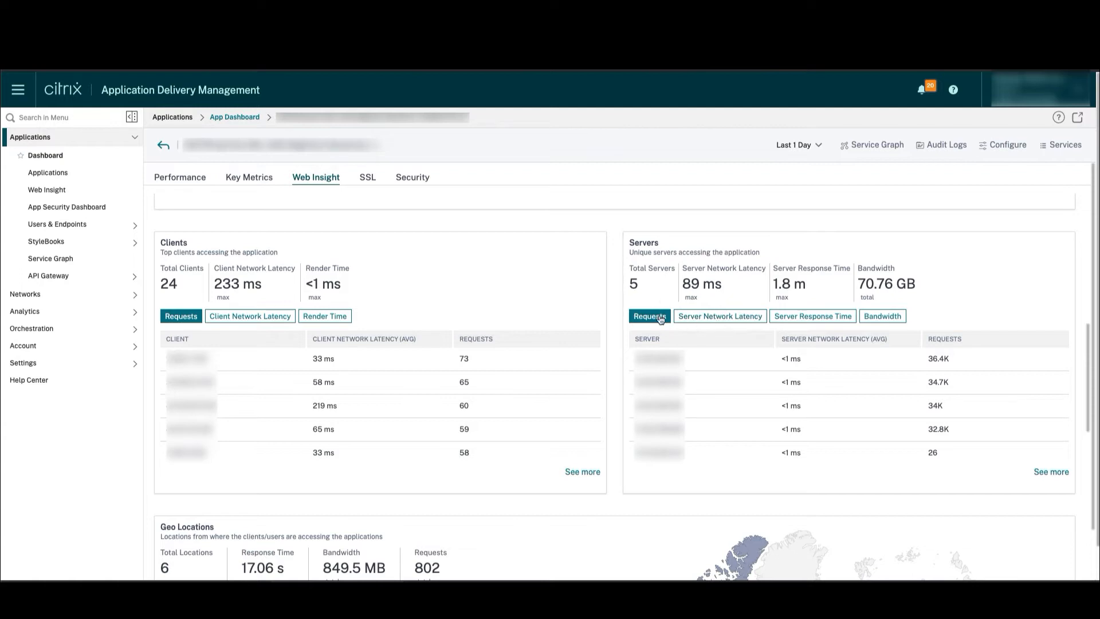
- Rank top servers by network latency, then response time, then bandwidth used
click(719, 316)
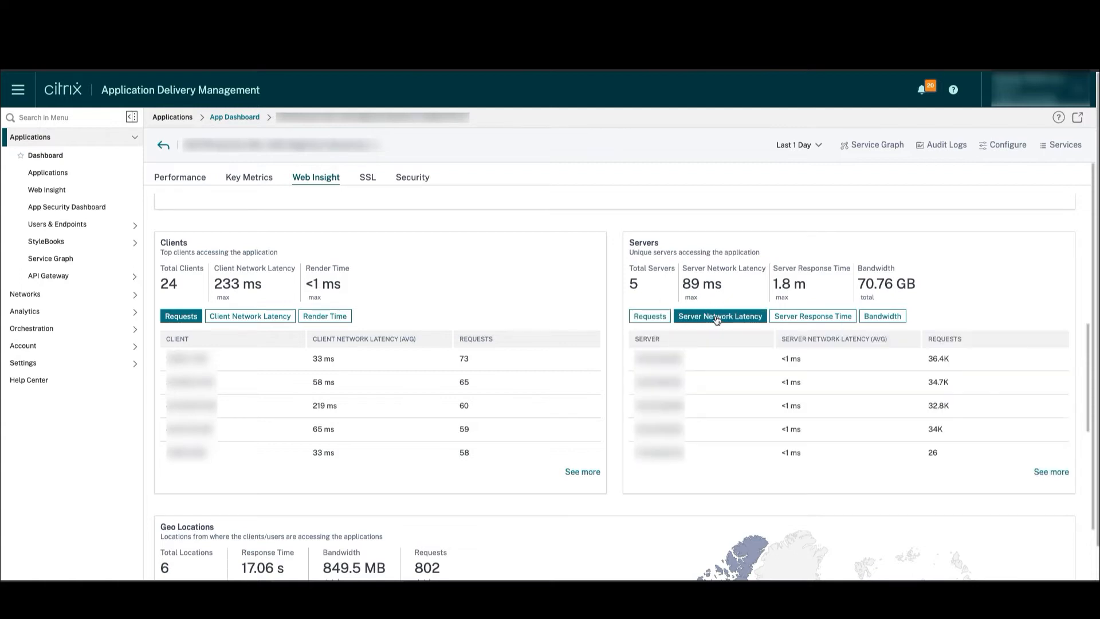
click(812, 316)
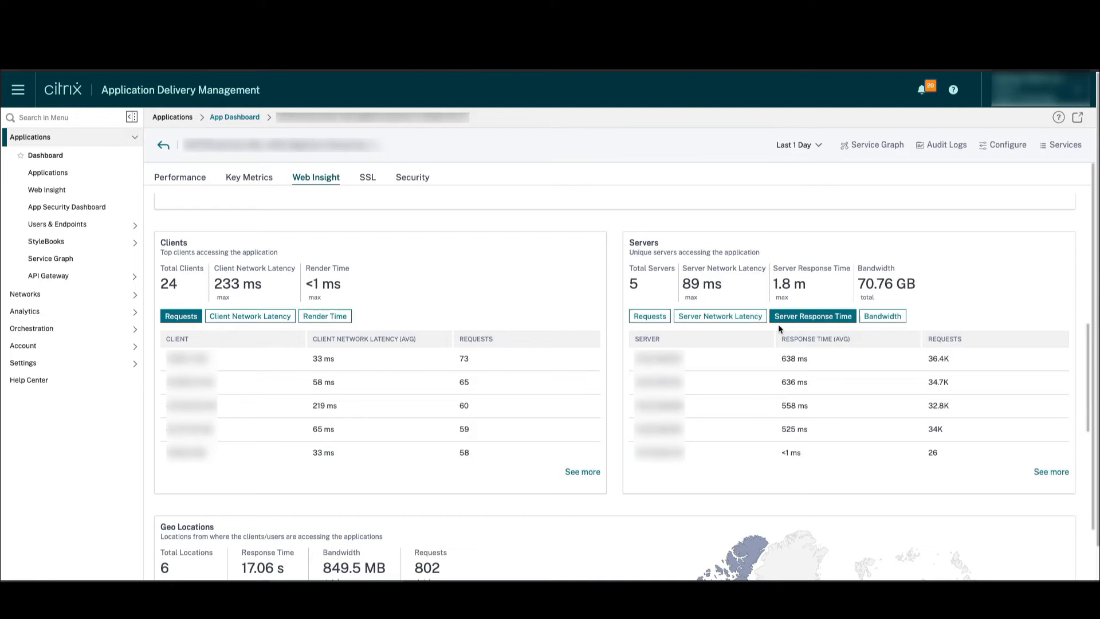
click(882, 317)
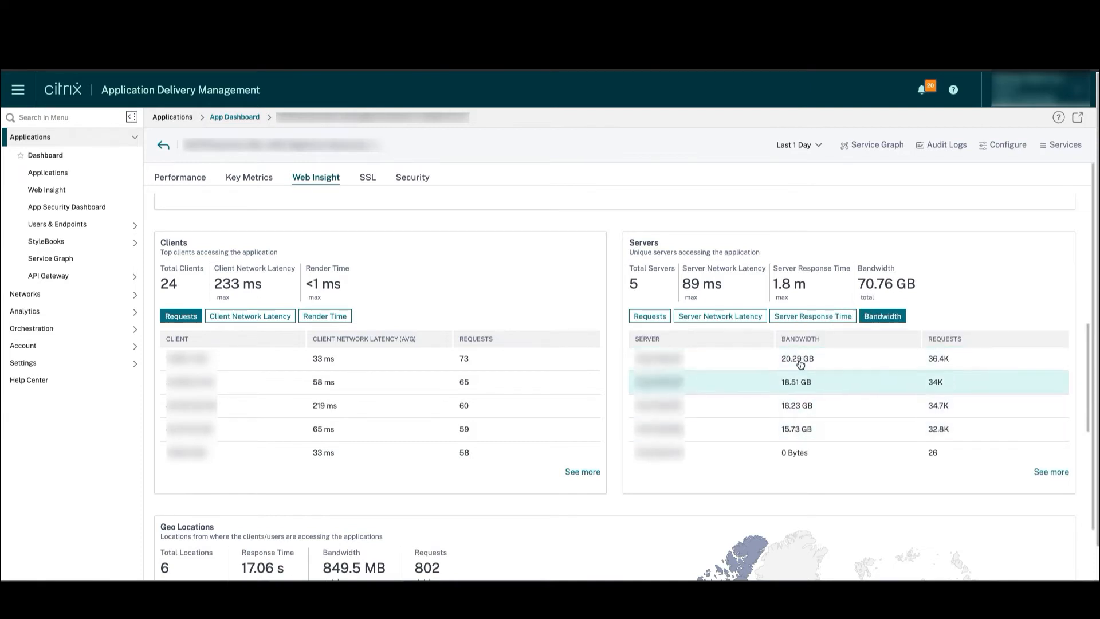
mouse_move(798, 377)
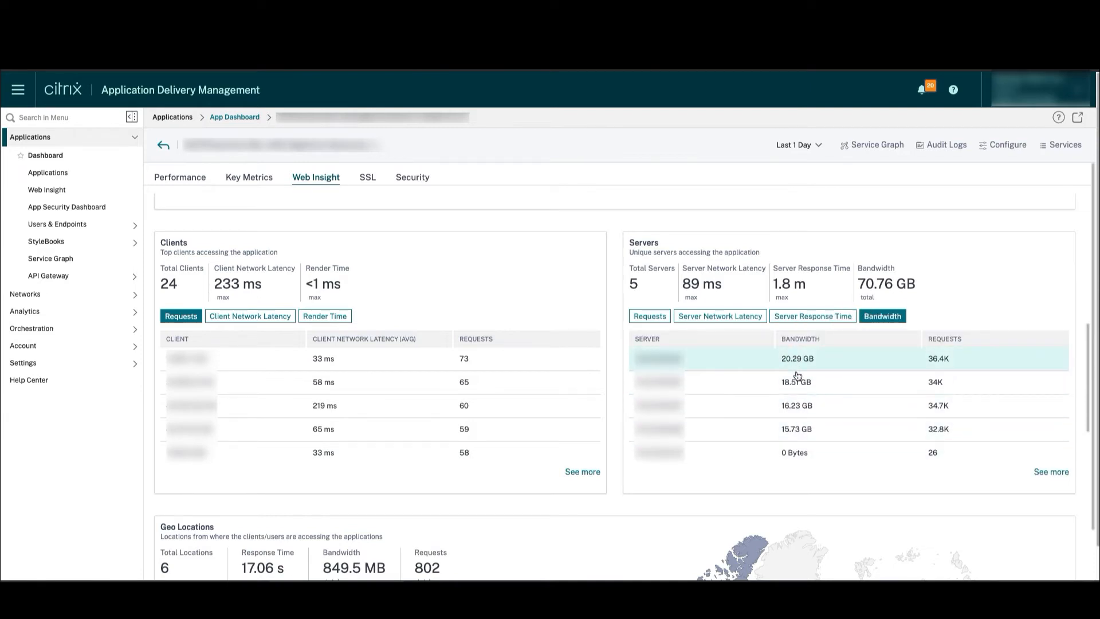
- Scroll down to the Geo Locations panel showing countries ranked by response time
scroll(down, 3)
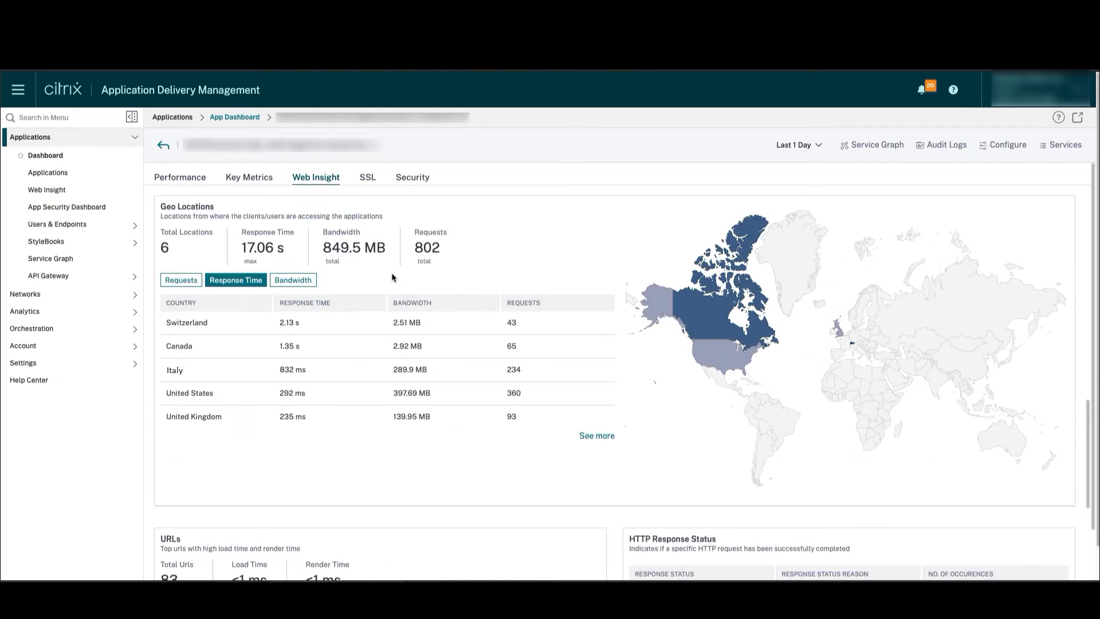
mouse_move(593, 264)
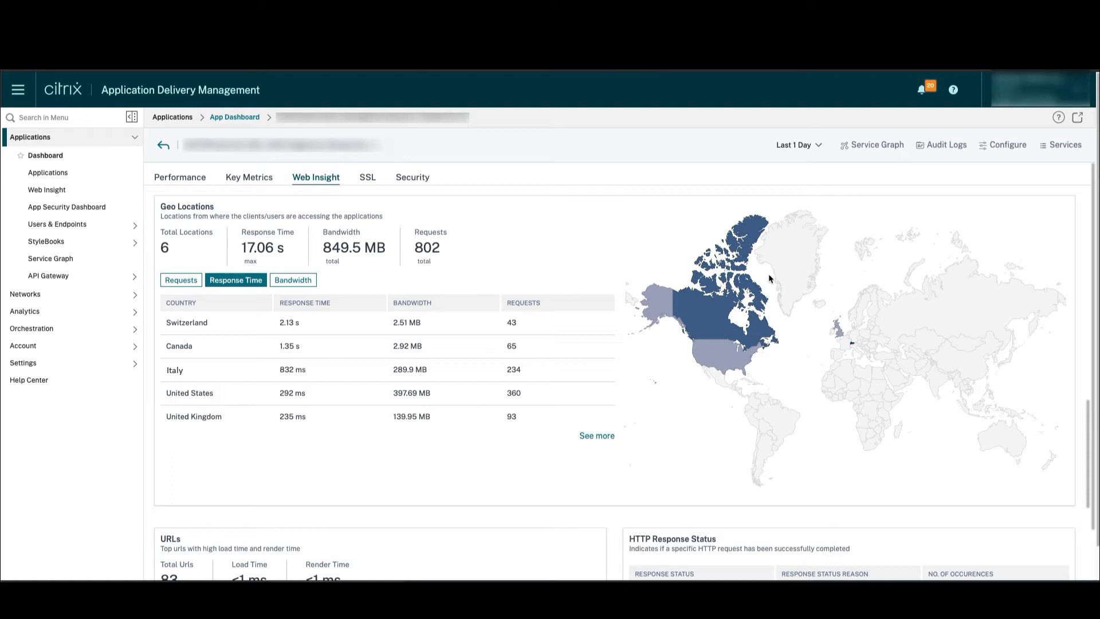
mouse_move(839, 341)
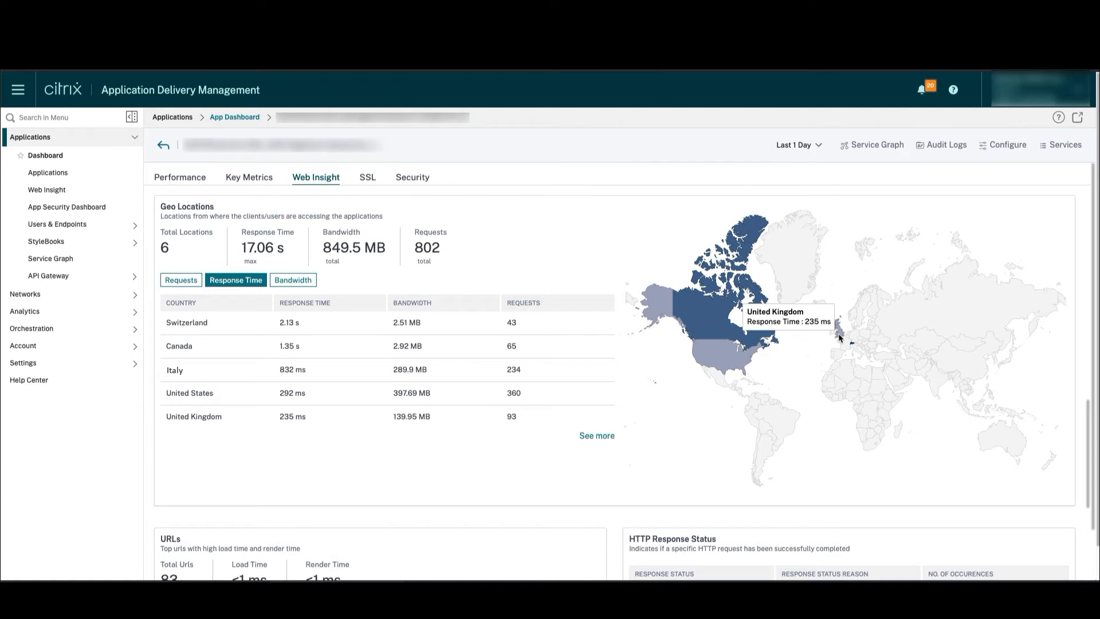
mouse_move(712, 317)
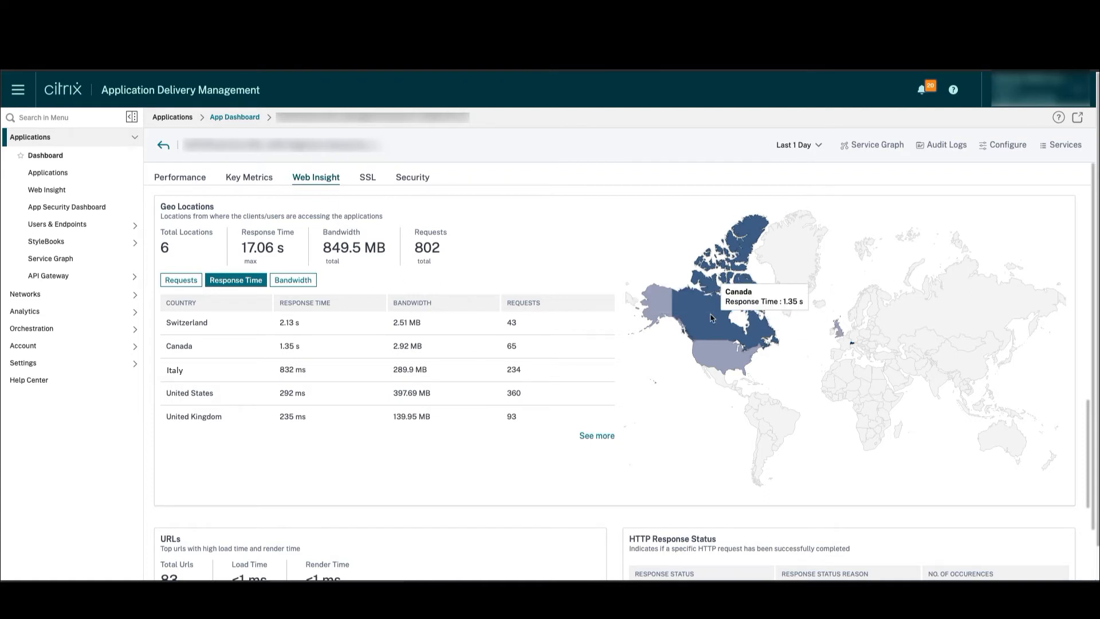
mouse_move(727, 334)
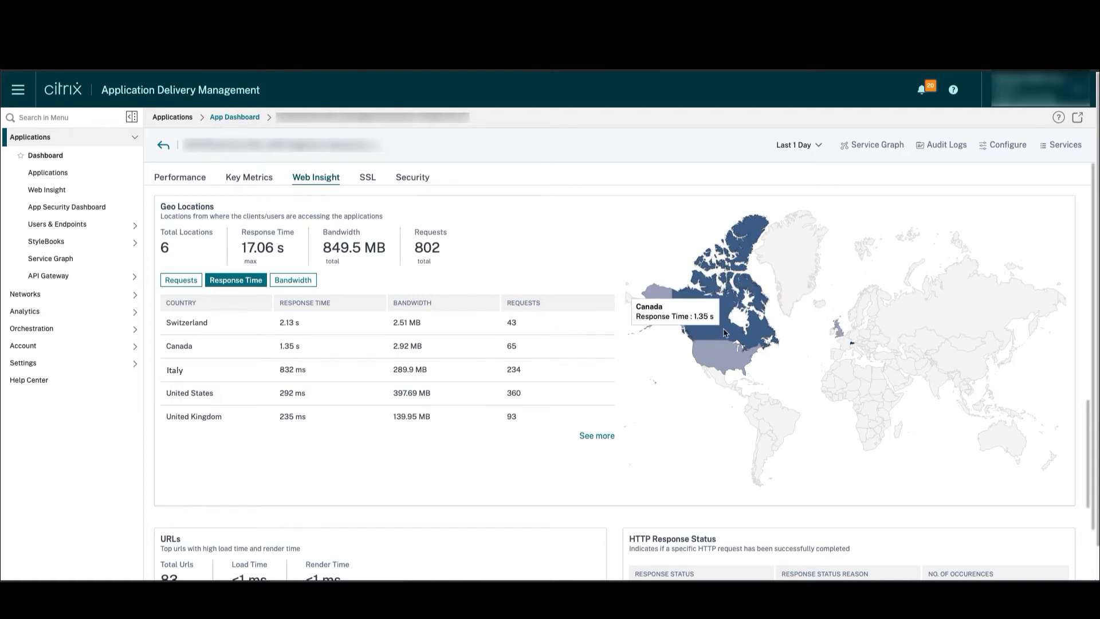
mouse_move(706, 326)
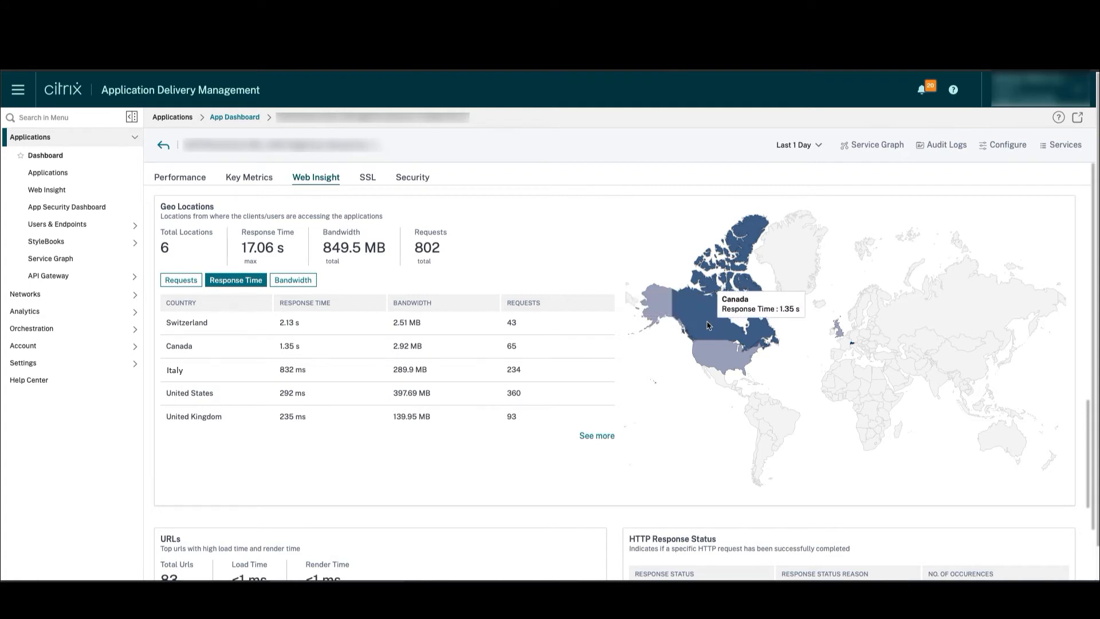
mouse_move(848, 425)
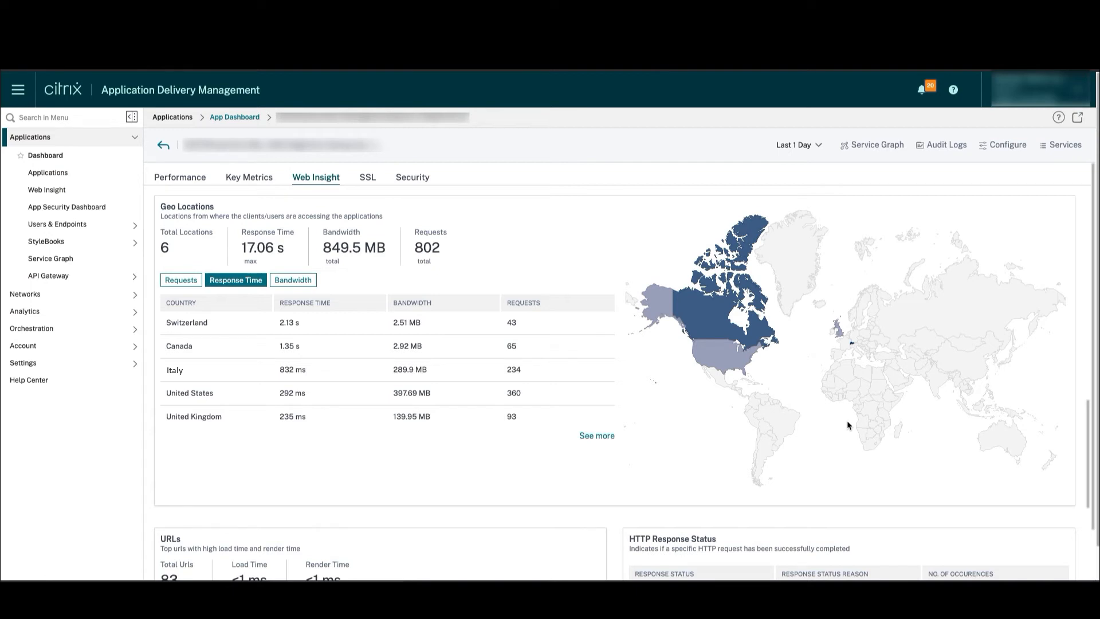
- Rank the top URLs by render time and highlight the HTTP Response Status heading
scroll(down, 3)
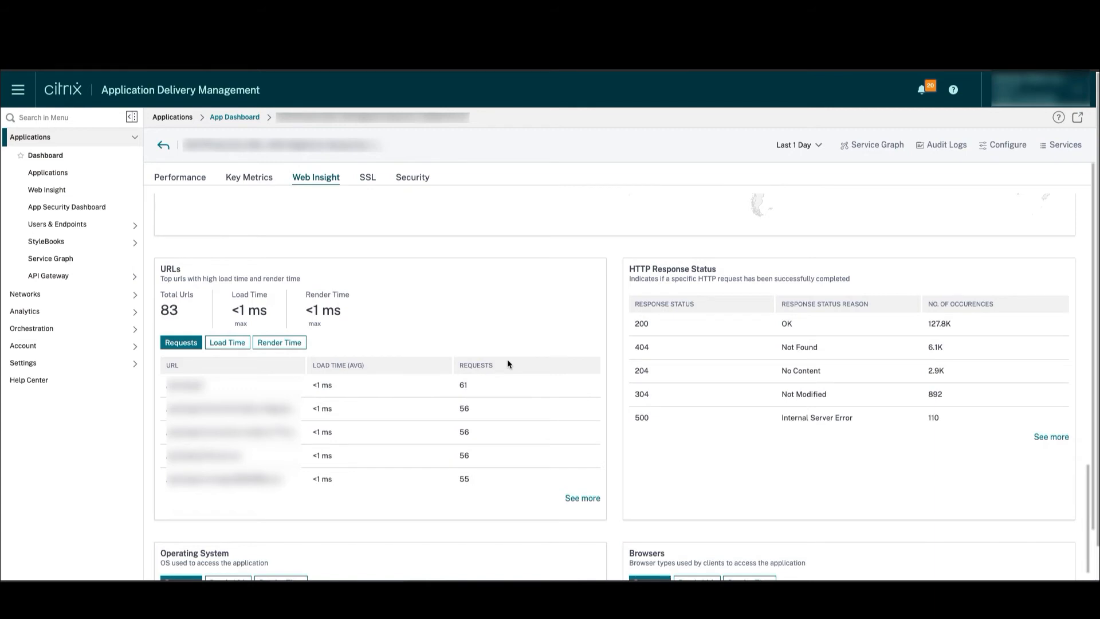
mouse_move(347, 385)
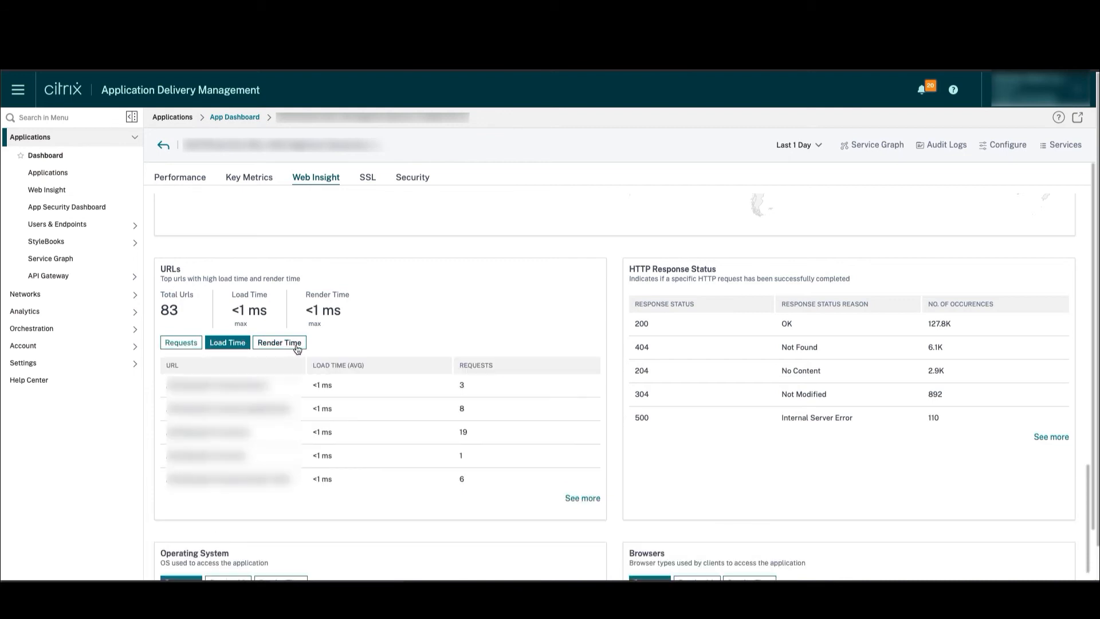
click(278, 341)
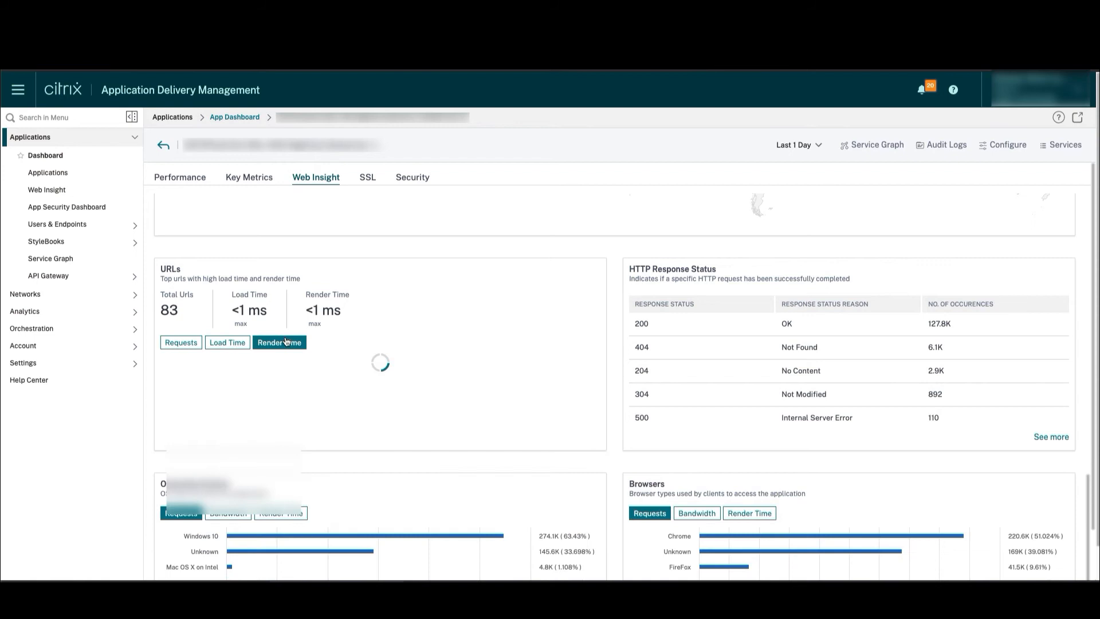
click(279, 341)
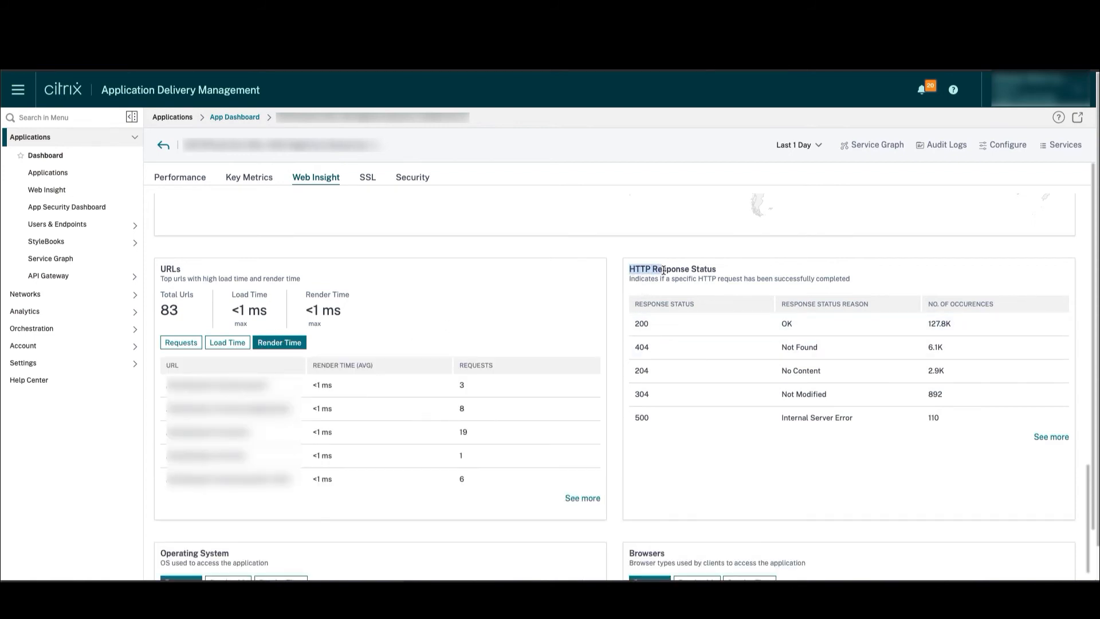
mouse_move(706, 337)
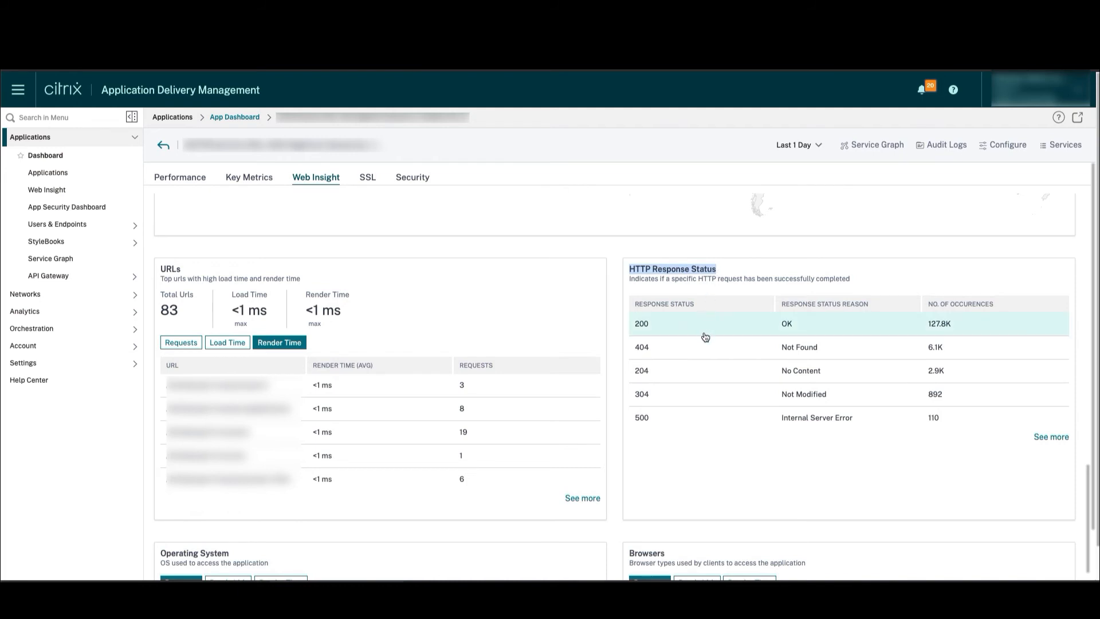
mouse_move(756, 287)
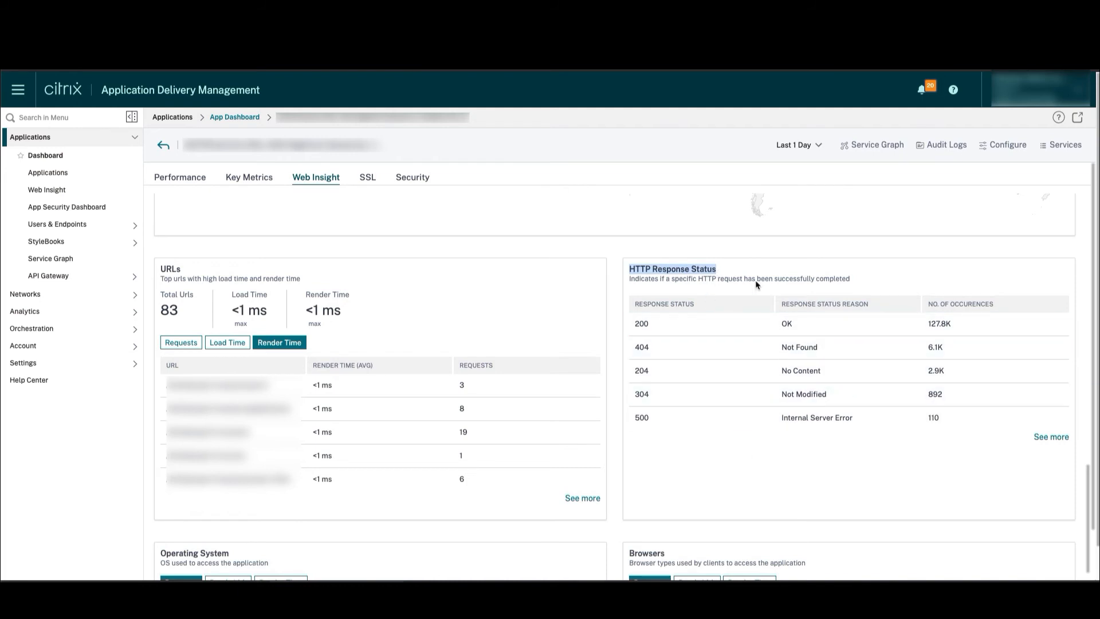
mouse_move(713, 319)
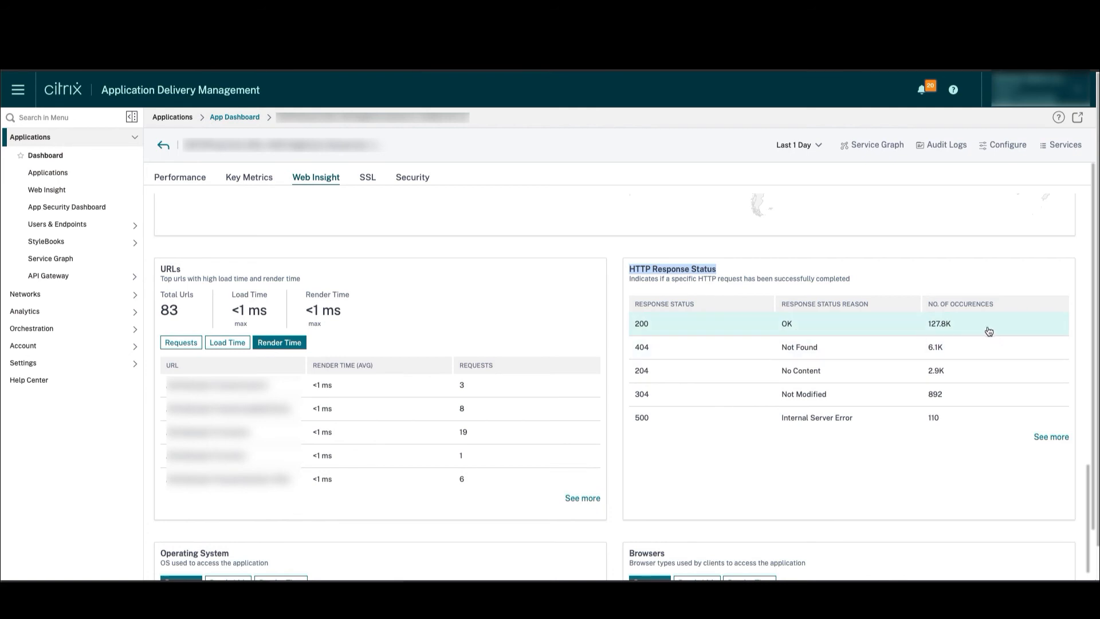
mouse_move(674, 342)
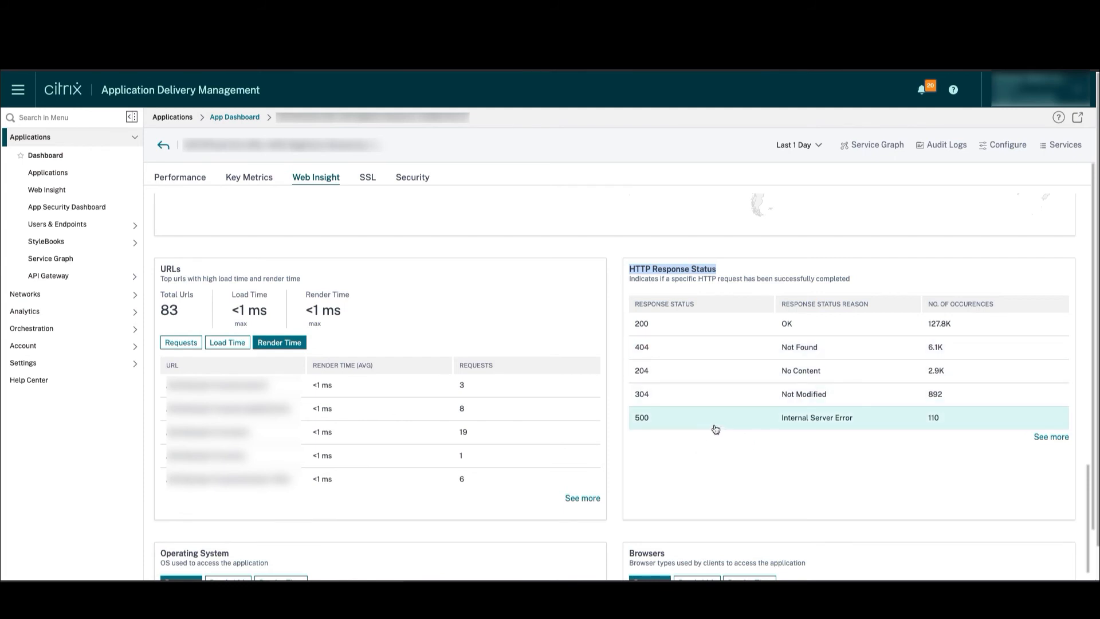
mouse_move(655, 419)
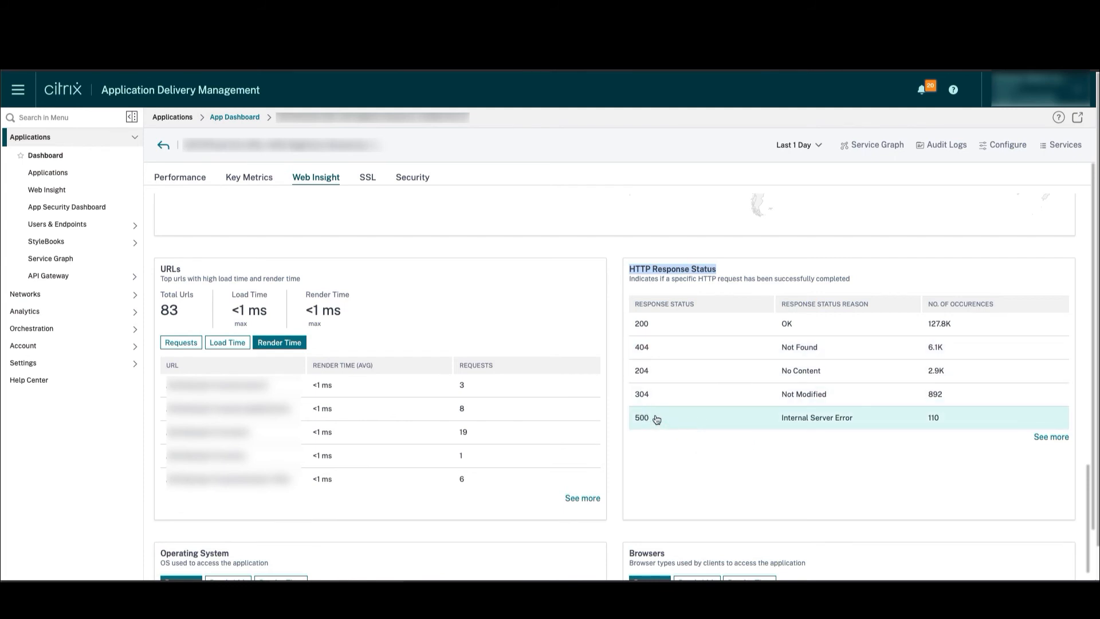
mouse_move(658, 424)
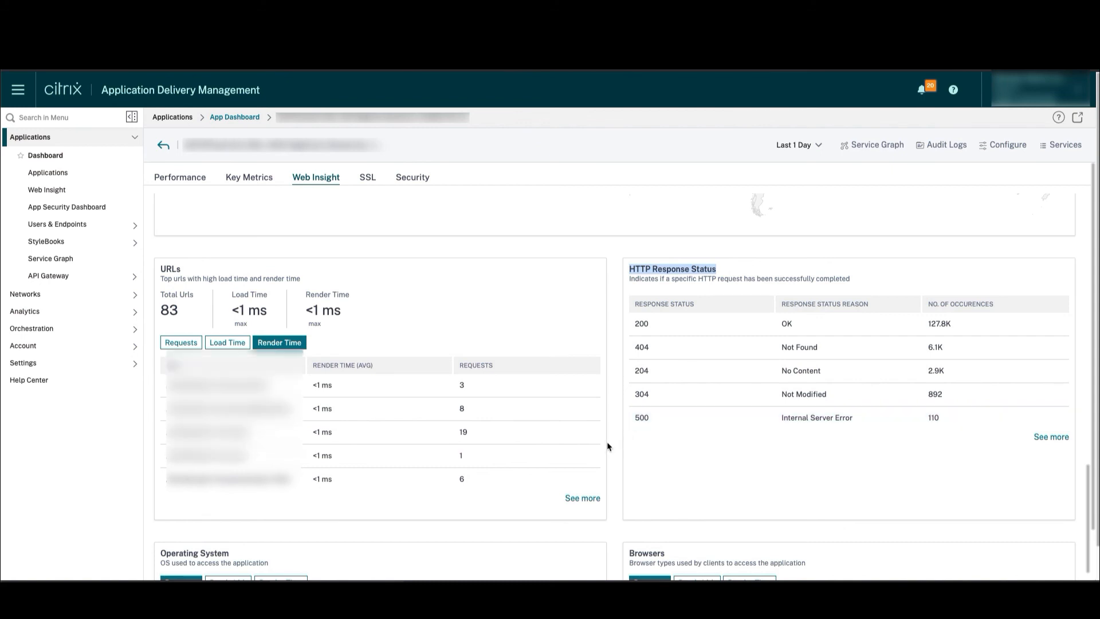
- Highlight the SSL Errors heading and break down SSL usage by protocol, then key strength
scroll(down, 3)
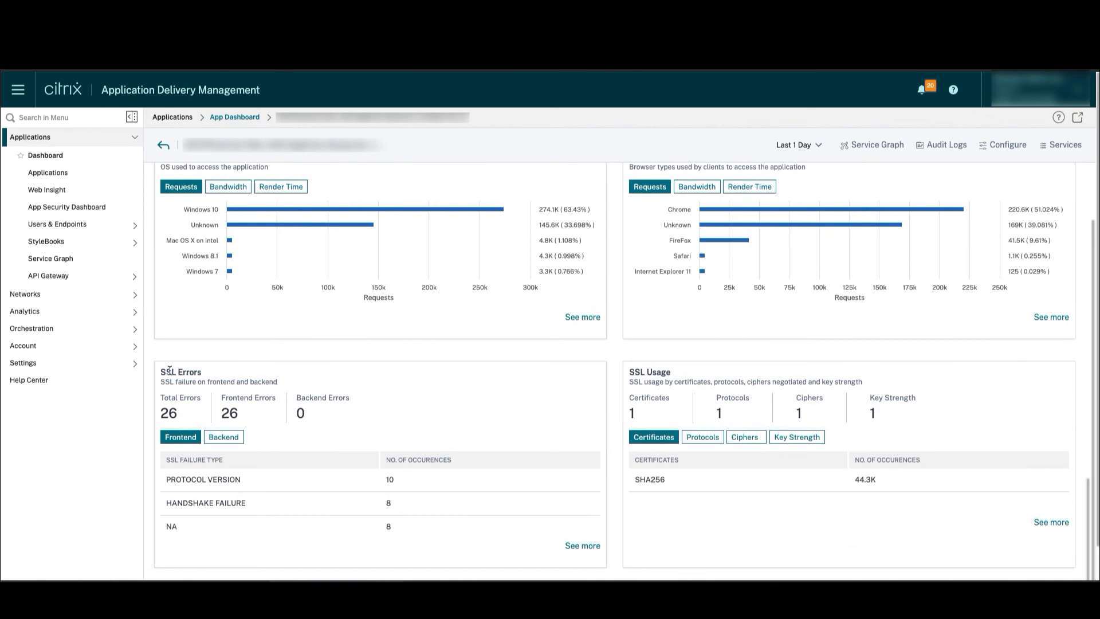
double_click(180, 371)
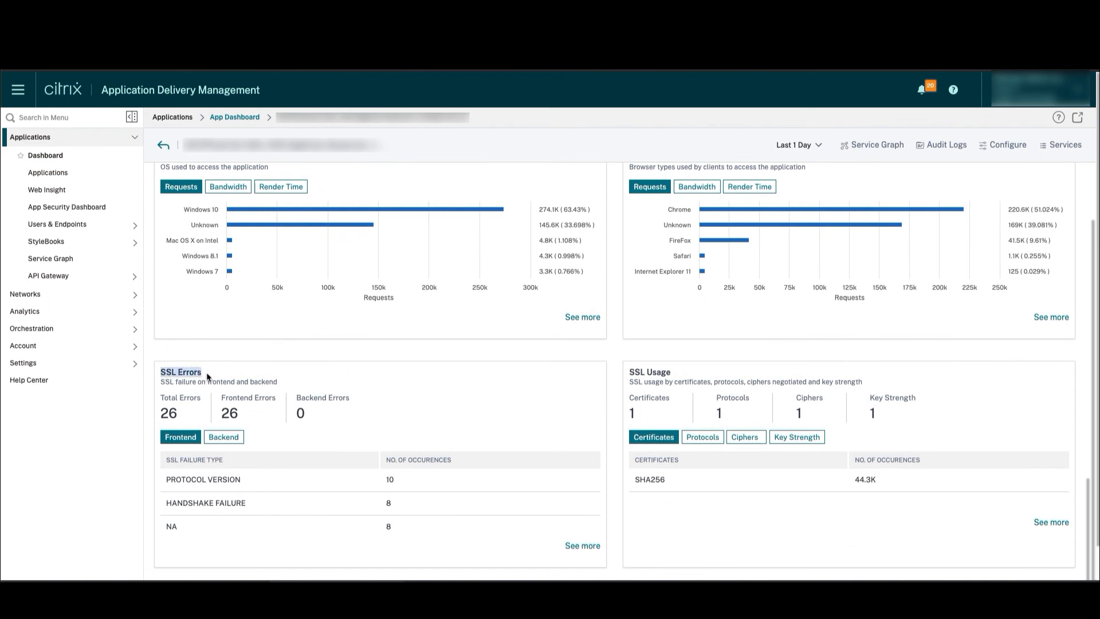
mouse_move(284, 519)
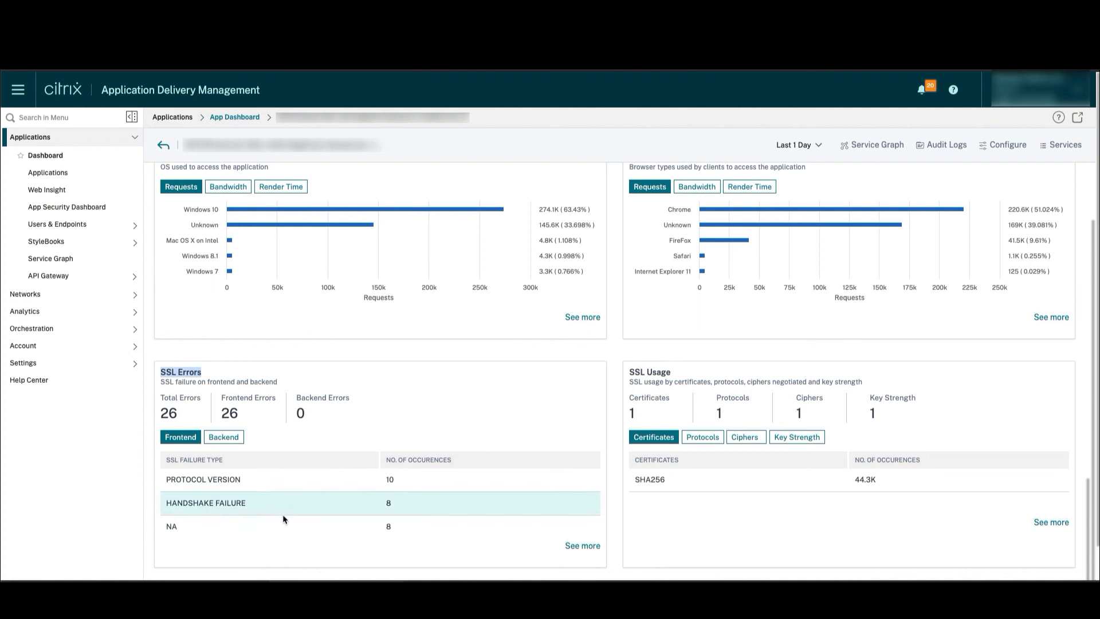
mouse_move(400, 483)
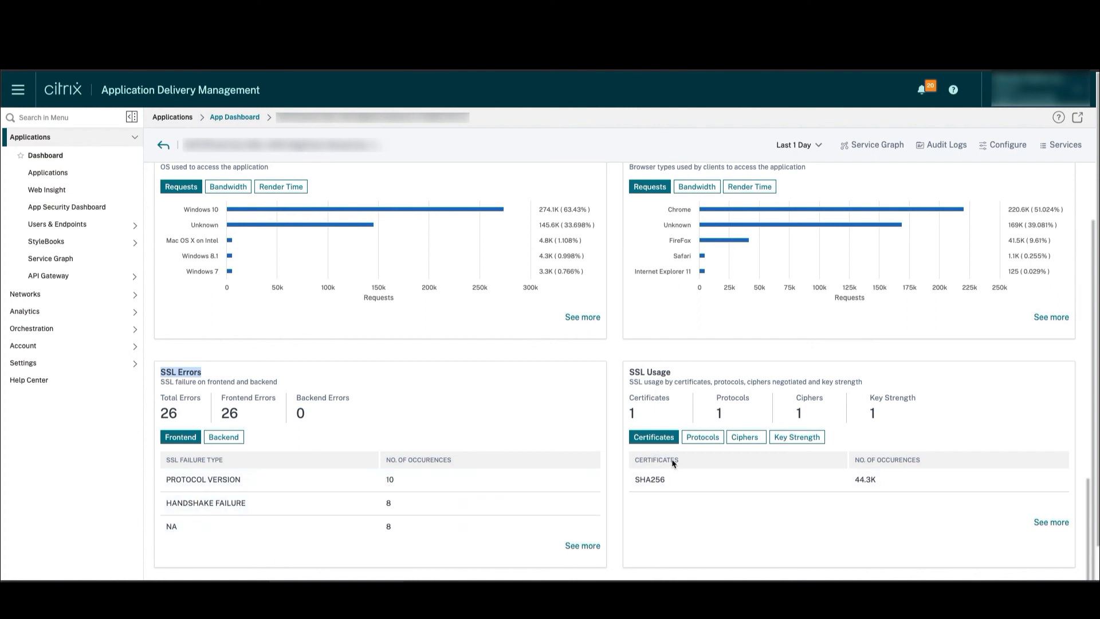
click(703, 436)
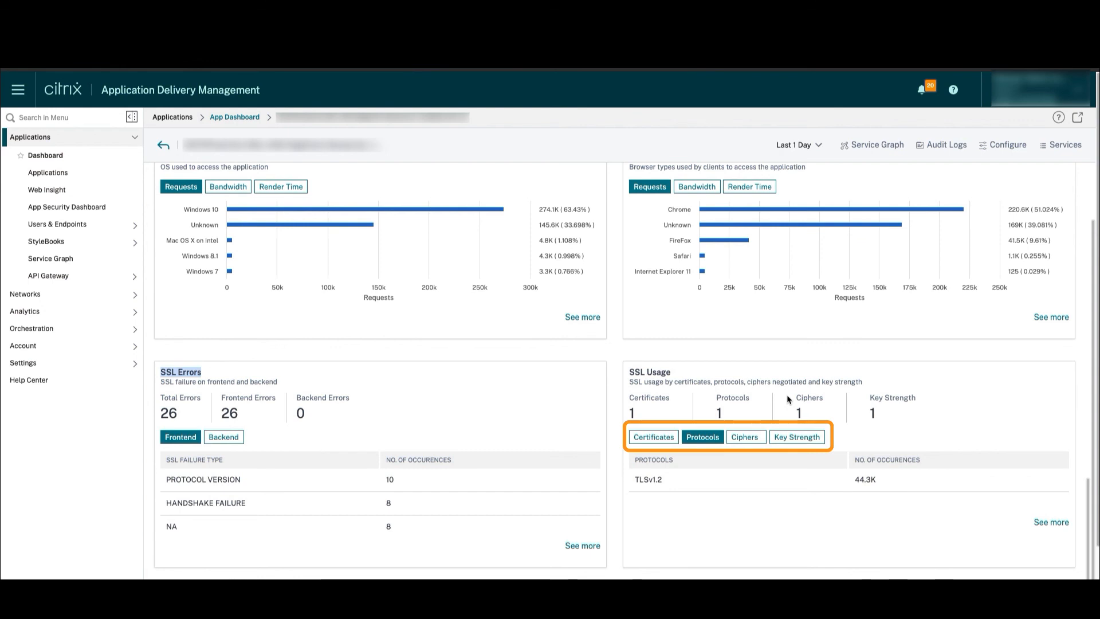
click(796, 437)
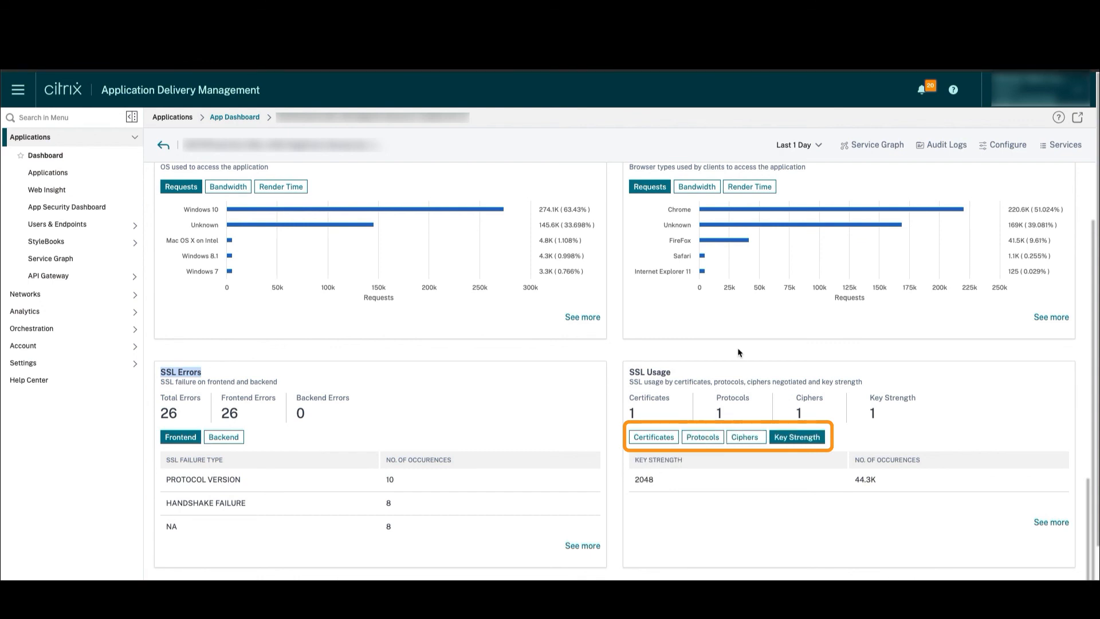